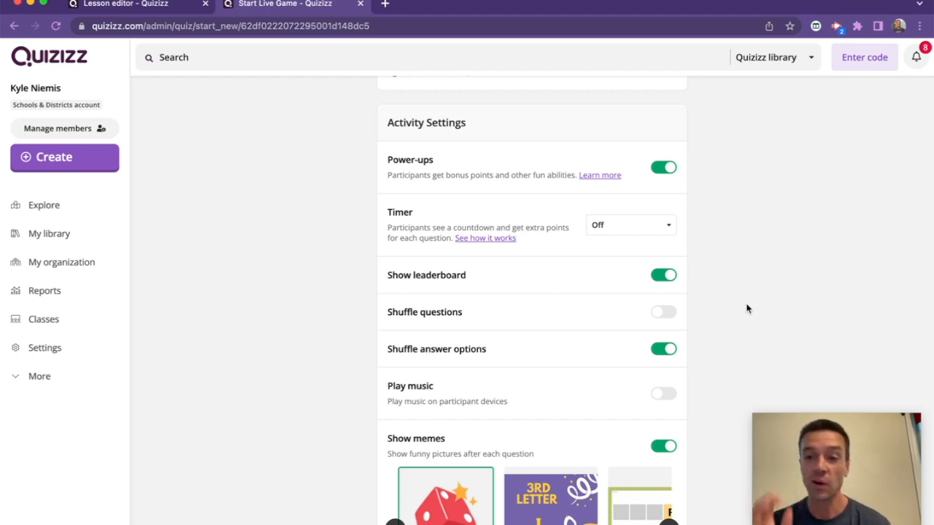
{"action": "mouse_move", "coordinate": [678, 174]}
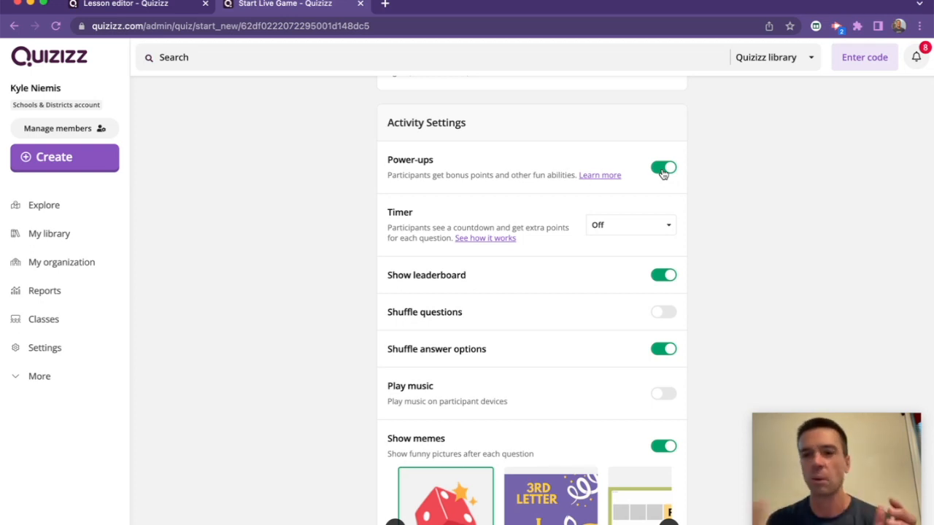
{"action": "mouse_move", "coordinate": [683, 305]}
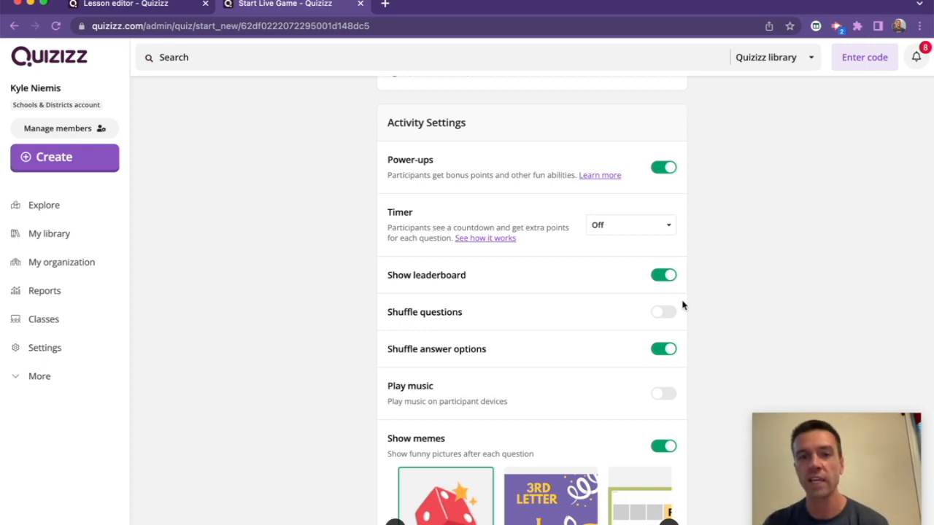
{"action": "mouse_move", "coordinate": [637, 228]}
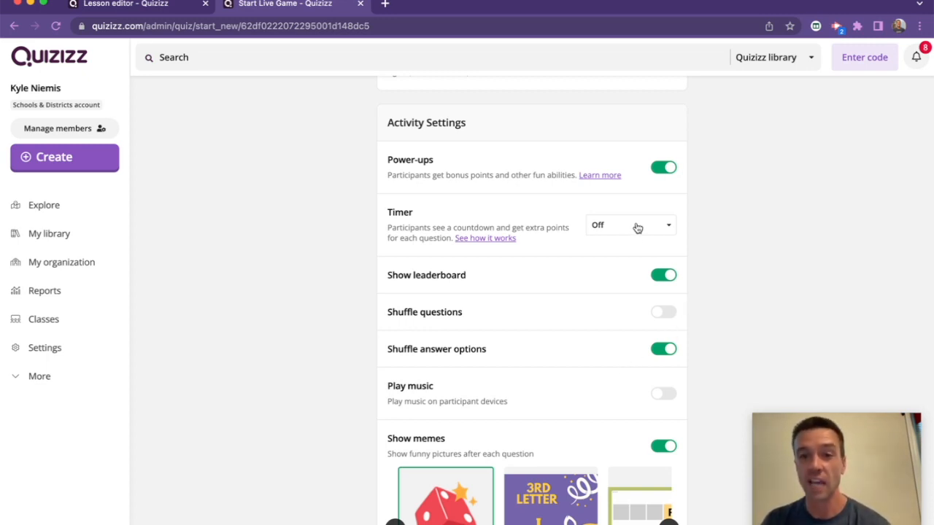
Step: Try the Default timer, set the question timer back to Off, and browse the next meme sets
{"action": "left_click", "coordinate": [631, 224]}
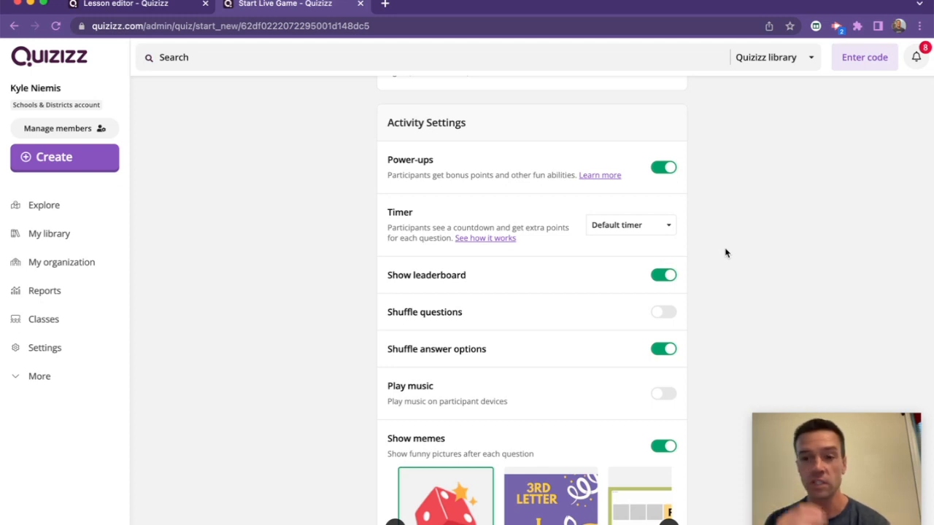
{"action": "left_click", "coordinate": [629, 225]}
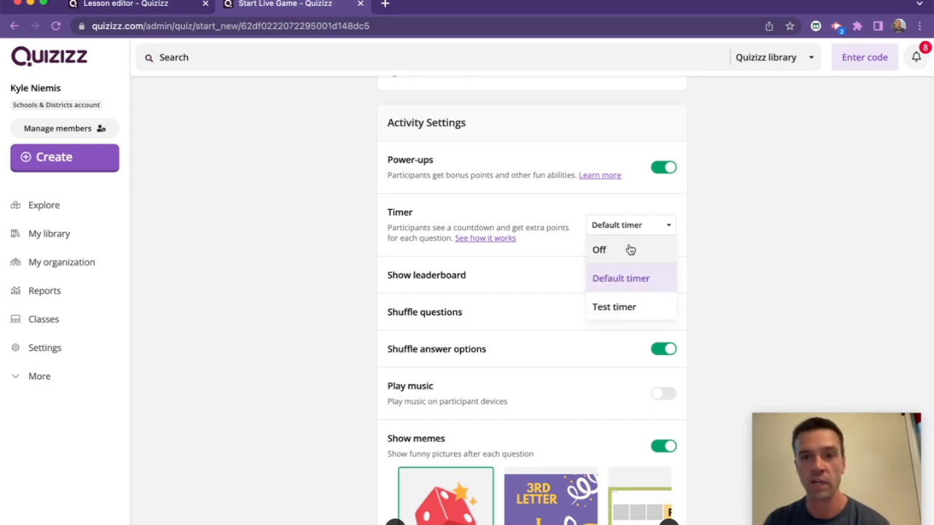
{"action": "left_click", "coordinate": [598, 250]}
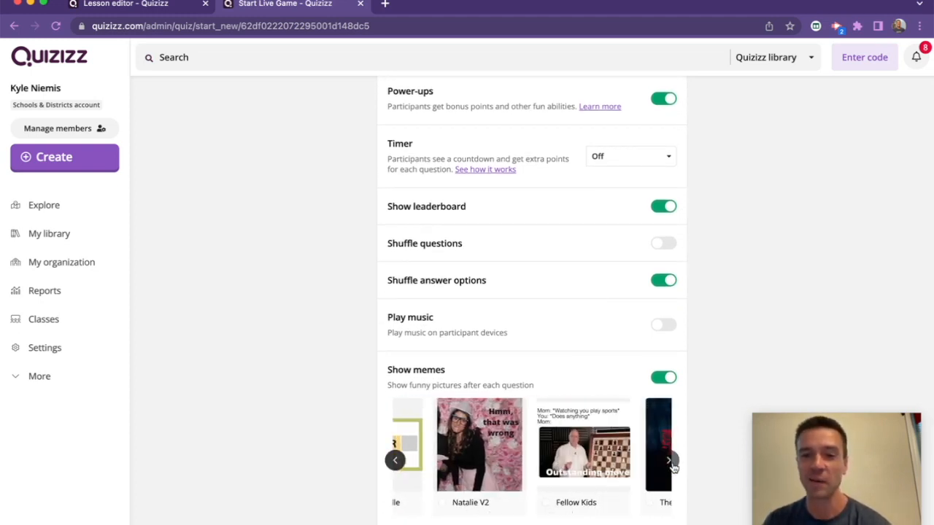
{"action": "left_click", "coordinate": [669, 461]}
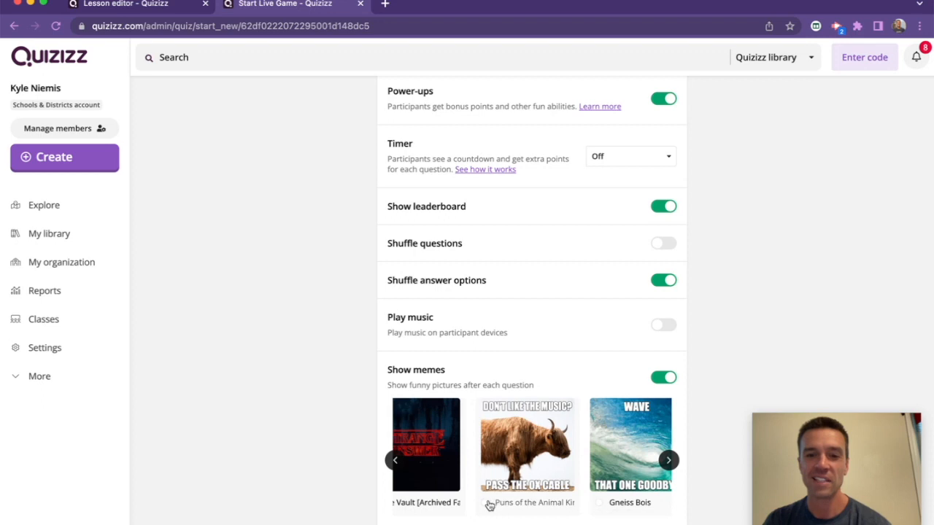